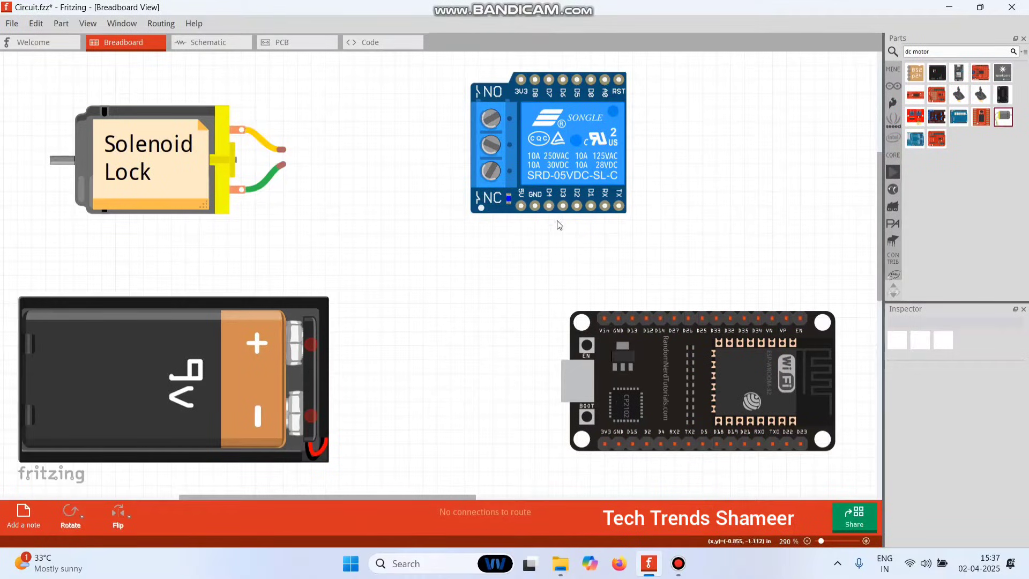
Step: Wire the relay's power to the ESP32 Vin pin with a recoloured wire and its signal to an ESP32 pin
left_click_drag(521, 205, 602, 320)
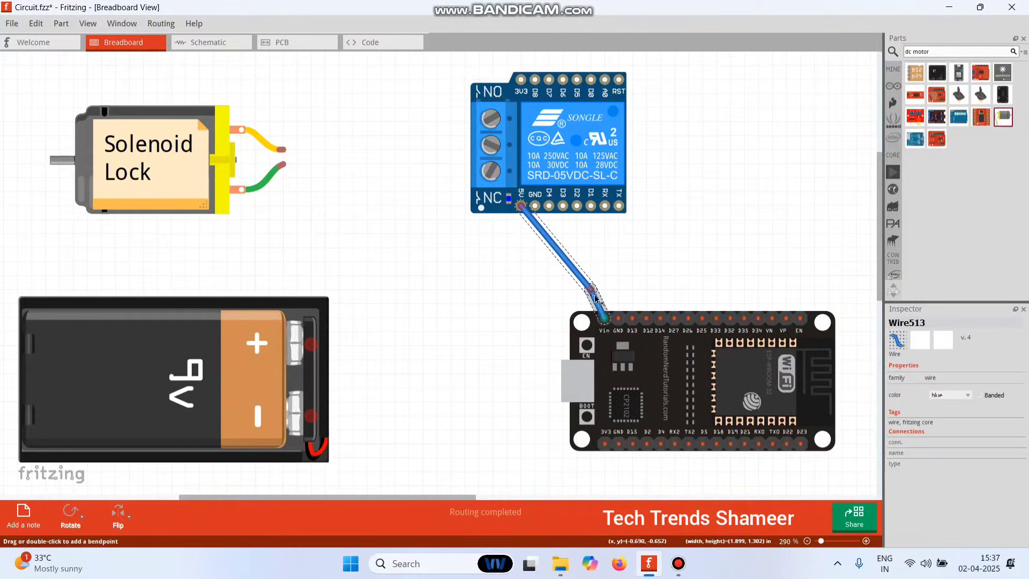
right_click(591, 291)
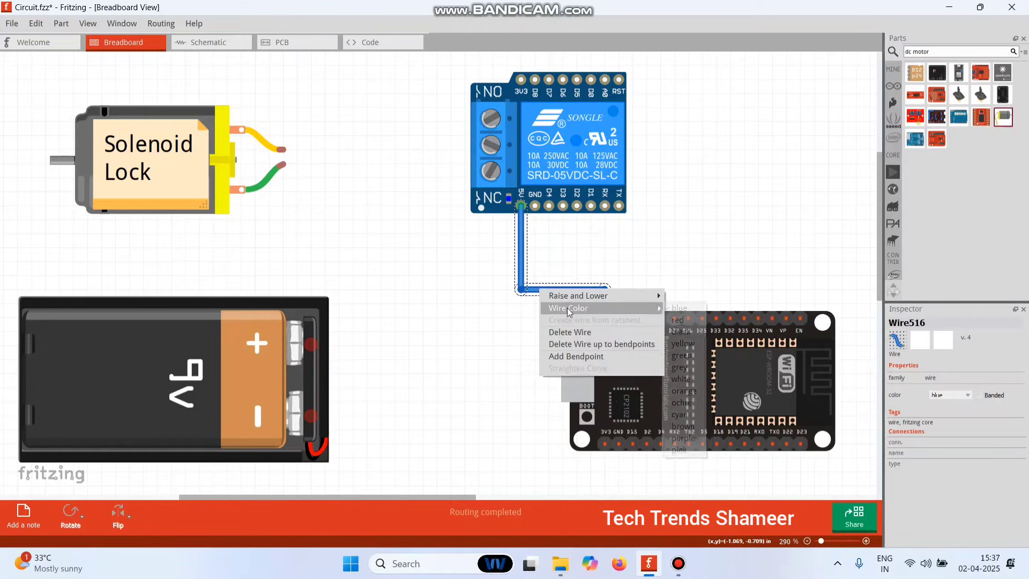
left_click(678, 321)
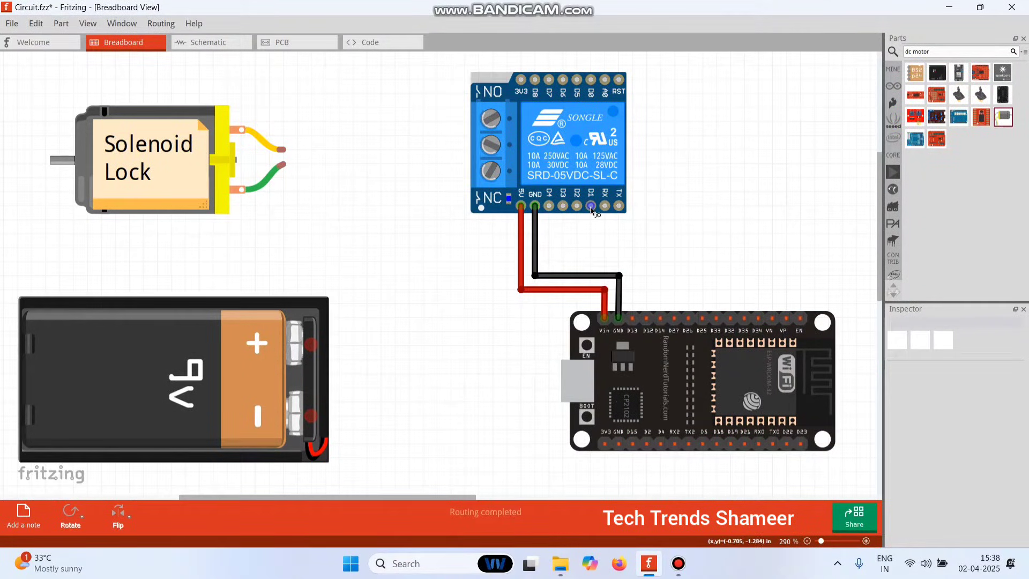
left_click_drag(593, 207, 688, 320)
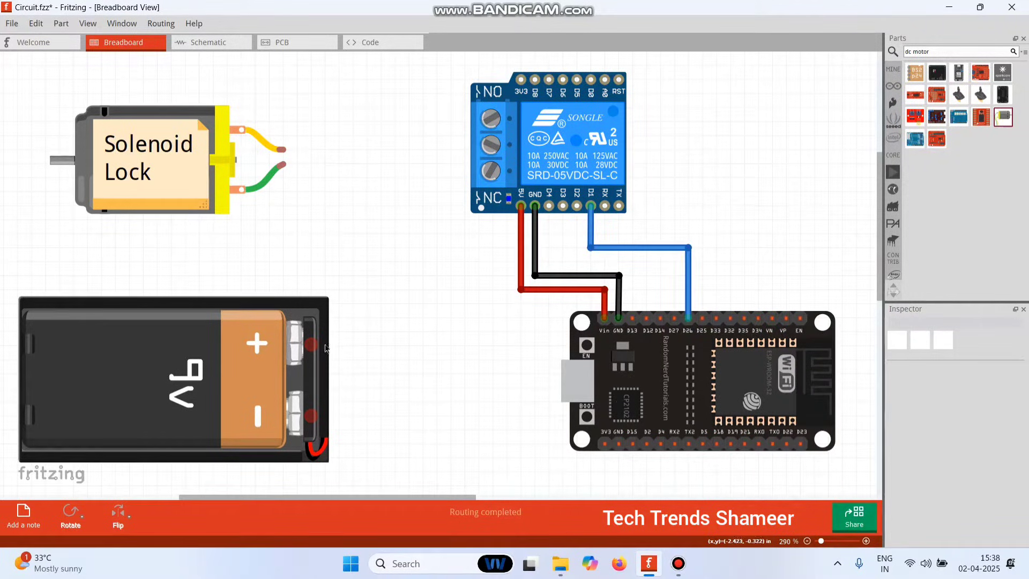
Step: Route the 9V battery positive through the relay terminal toward the solenoid lock
left_click_drag(312, 345, 471, 118)
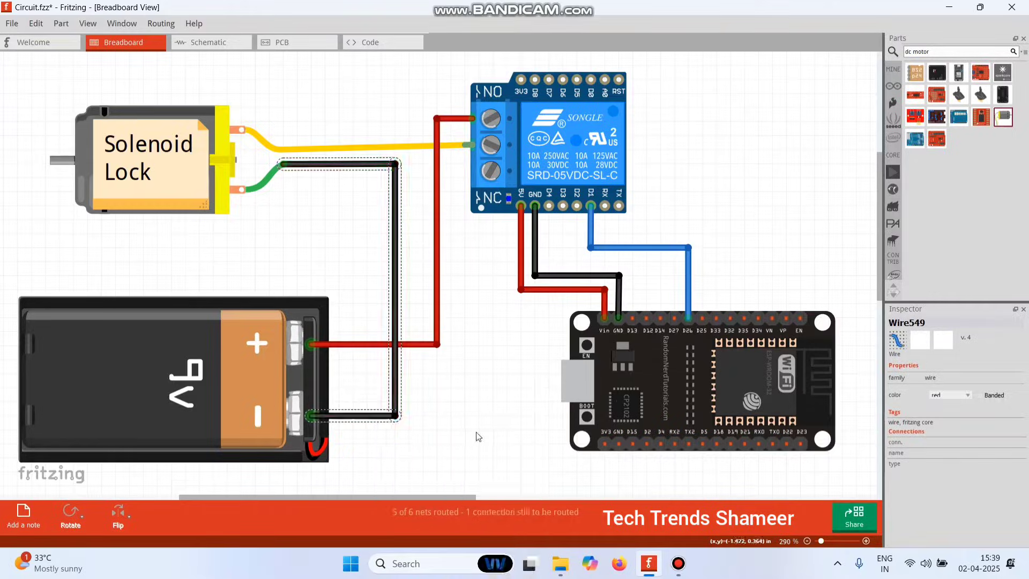
left_click(518, 563)
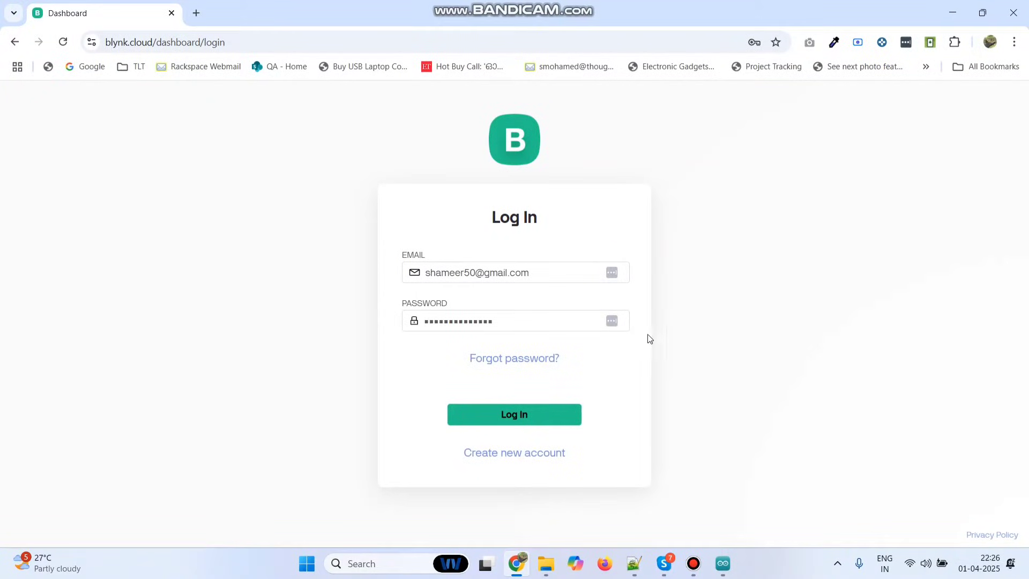
Step: Log in and start a new template from Developer Zone > My Templates
left_click(514, 414)
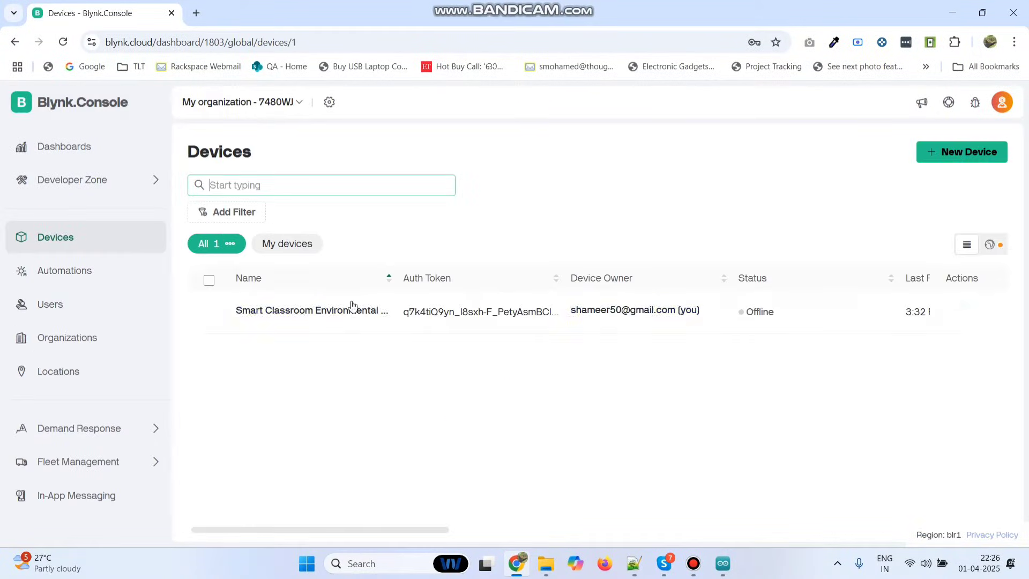
left_click(71, 179)
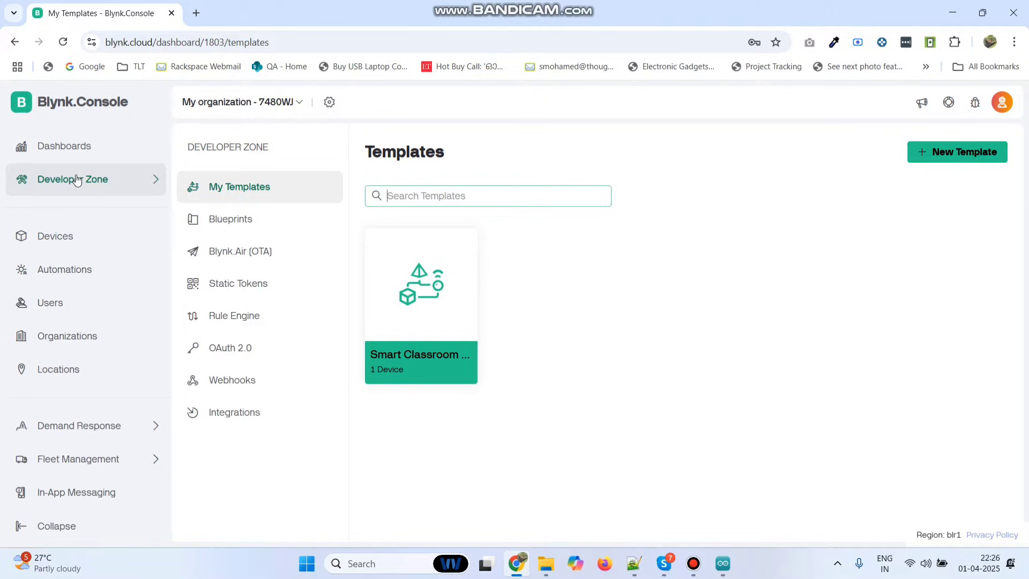
left_click(957, 151)
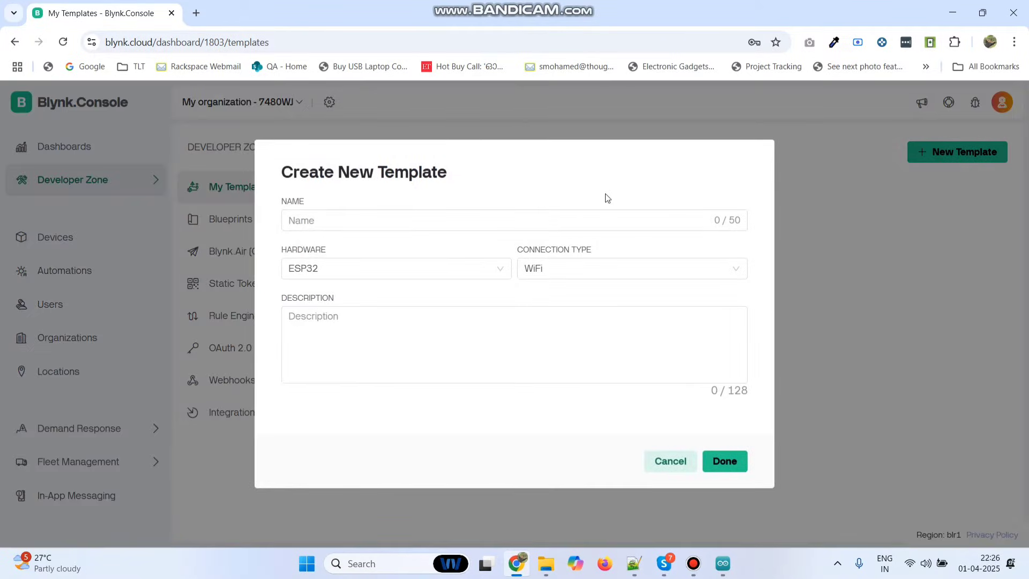
Step: Name the template Control Solenoid Door Lock, keep ESP32 over WiFi, and create it
left_click(513, 219)
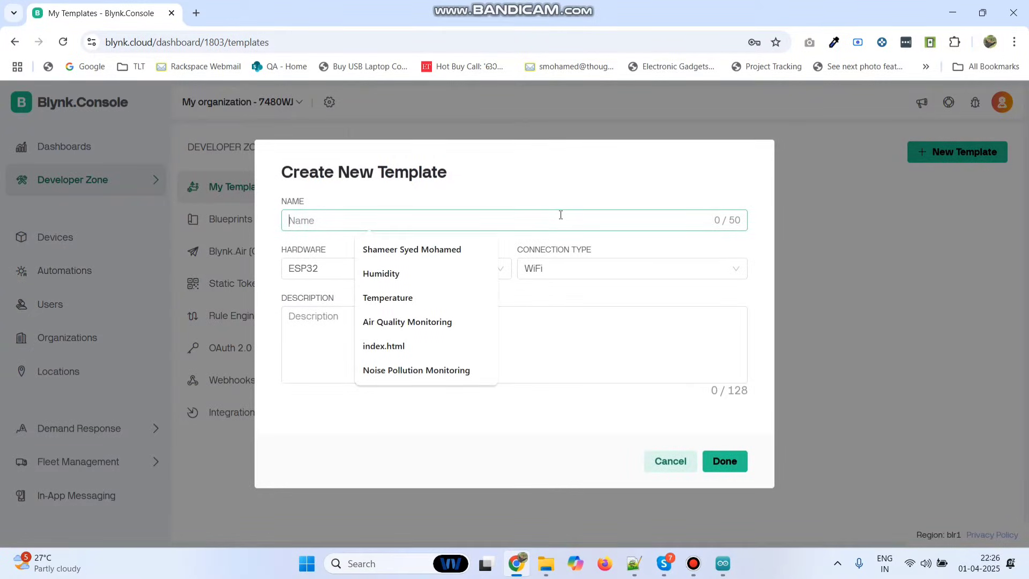
type("Control S")
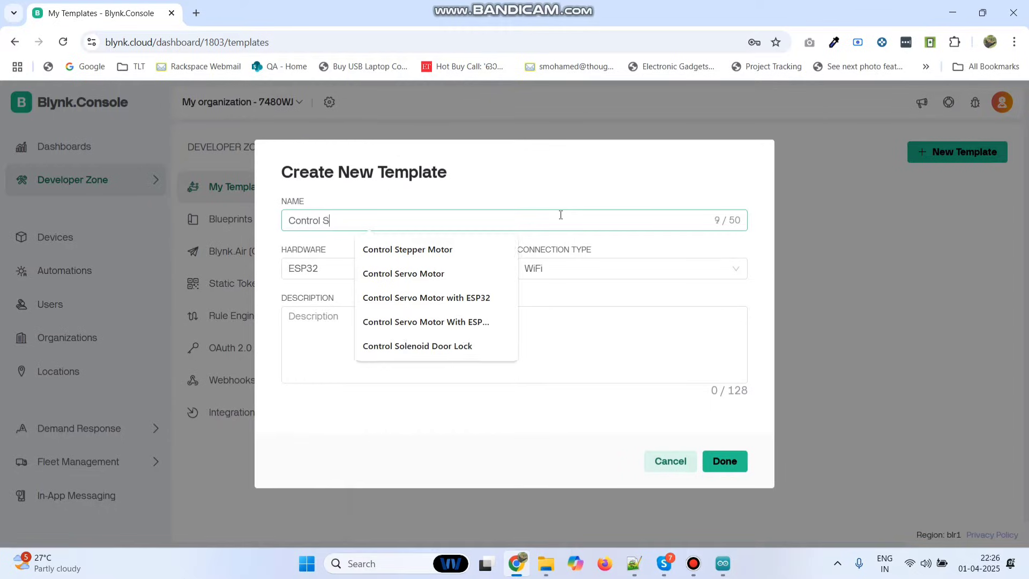
left_click(416, 347)
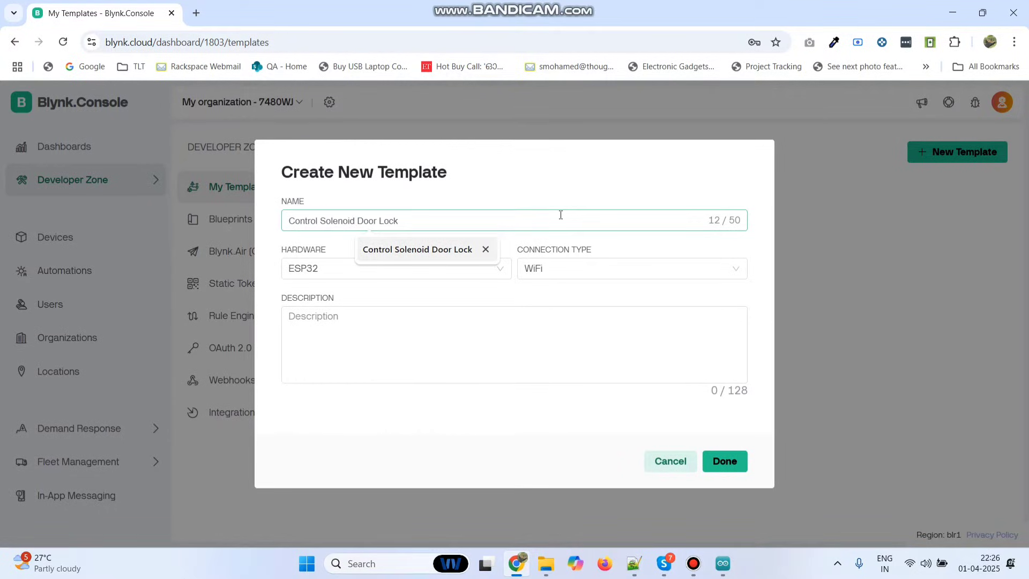
left_click(394, 268)
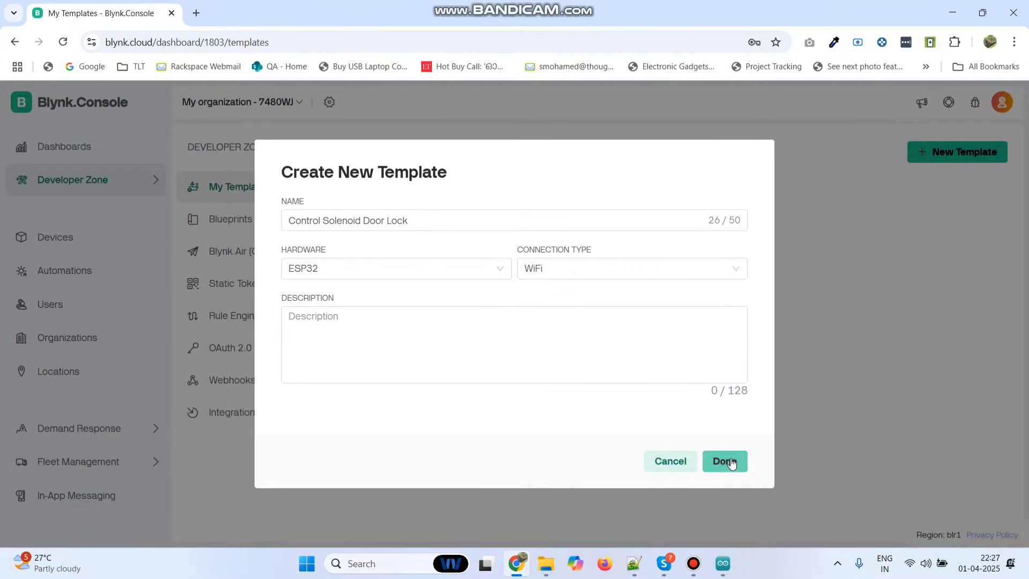
left_click(725, 462)
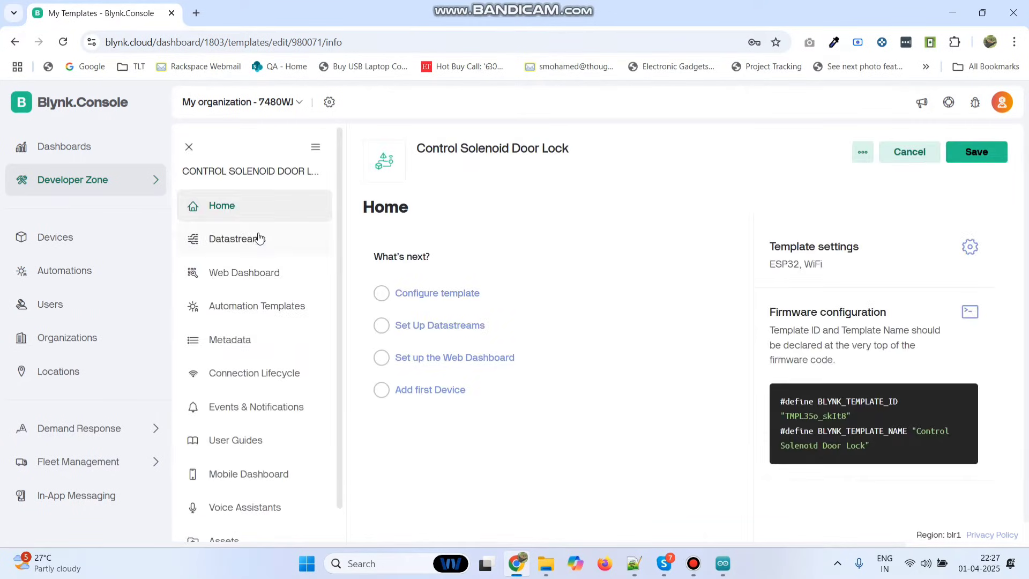
Step: Add an integer datastream named Switch on virtual pin V1 to the template
left_click(238, 238)
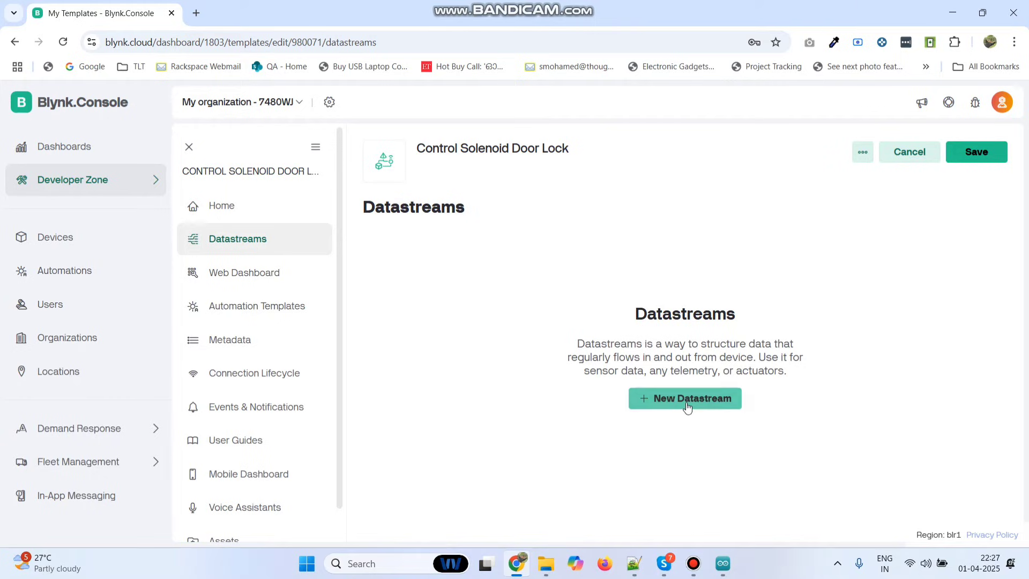
left_click(685, 399)
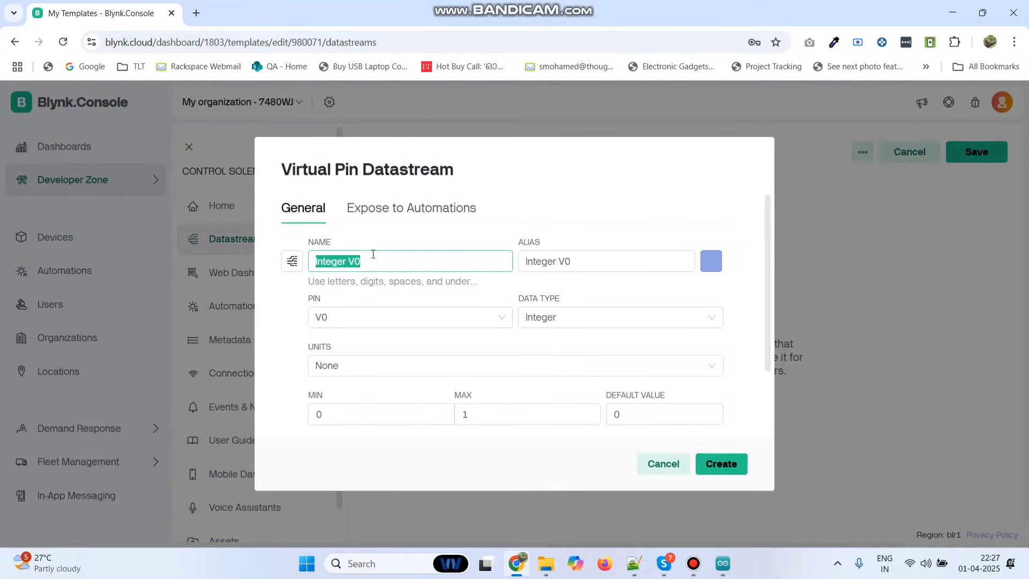
type("Switch")
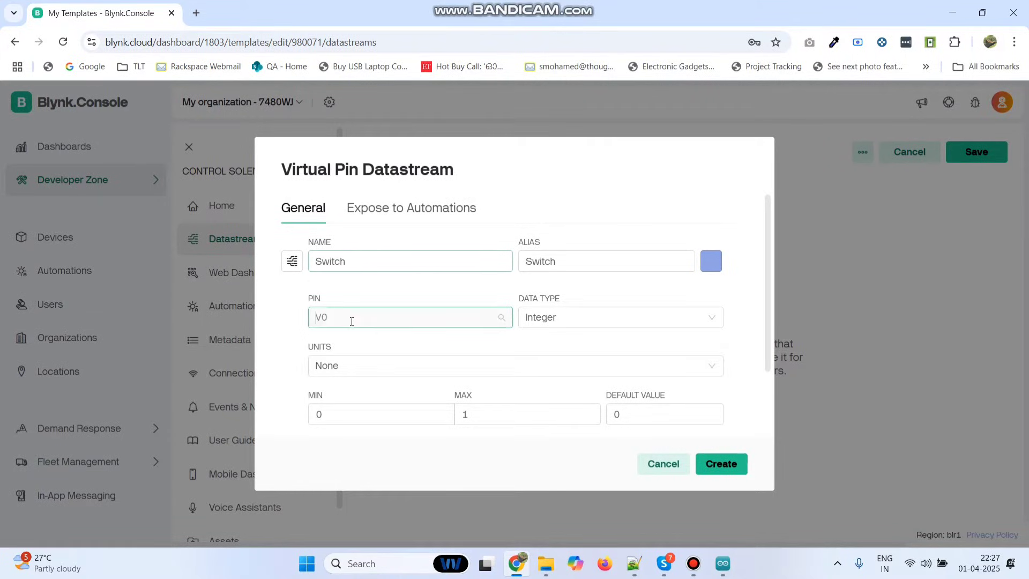
type("1")
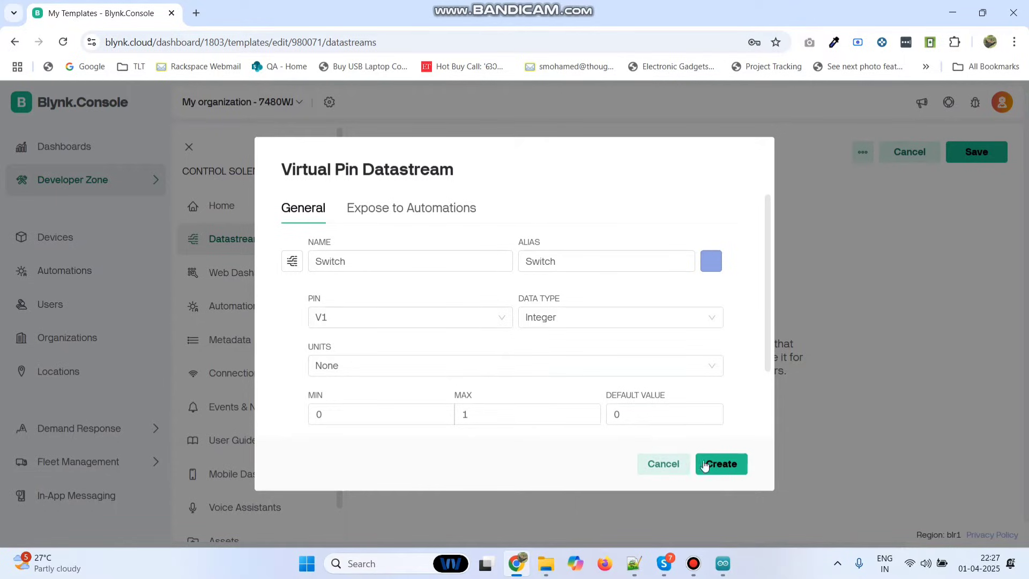
left_click(720, 464)
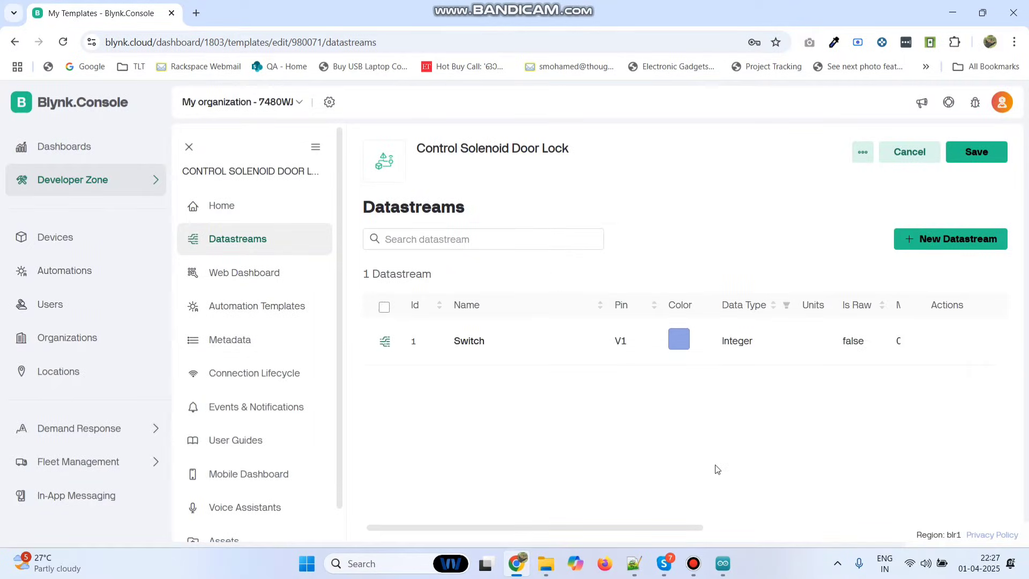
mouse_move(265, 273)
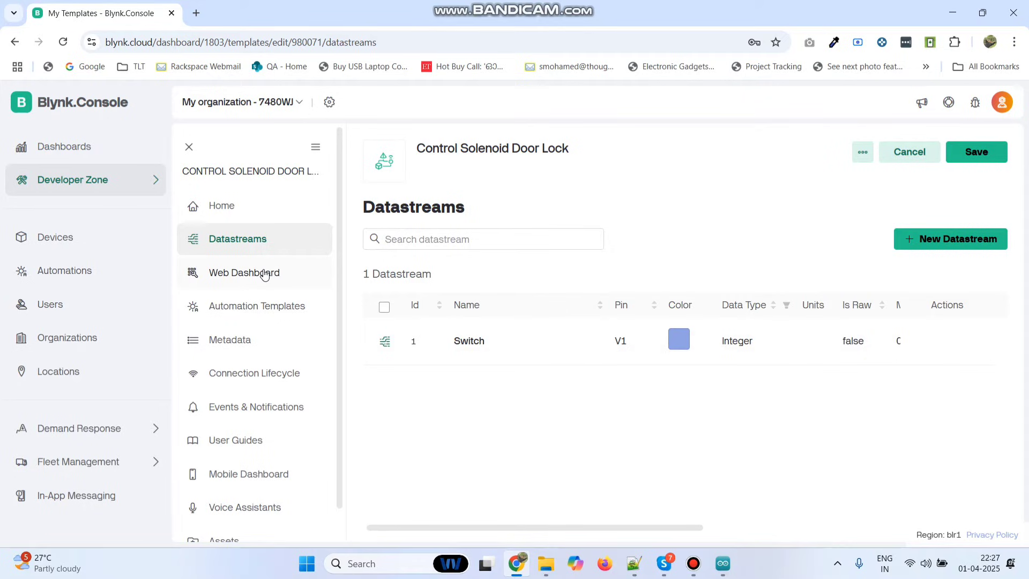
Step: Bind the web dashboard switch widget to Switch (V1) and save the widget and template
left_click(243, 272)
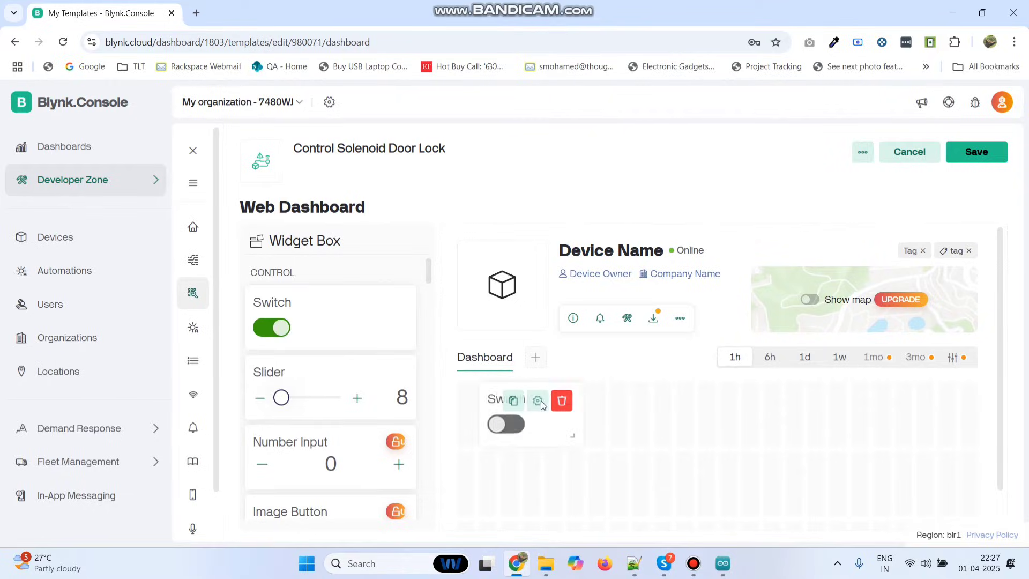
left_click(537, 400)
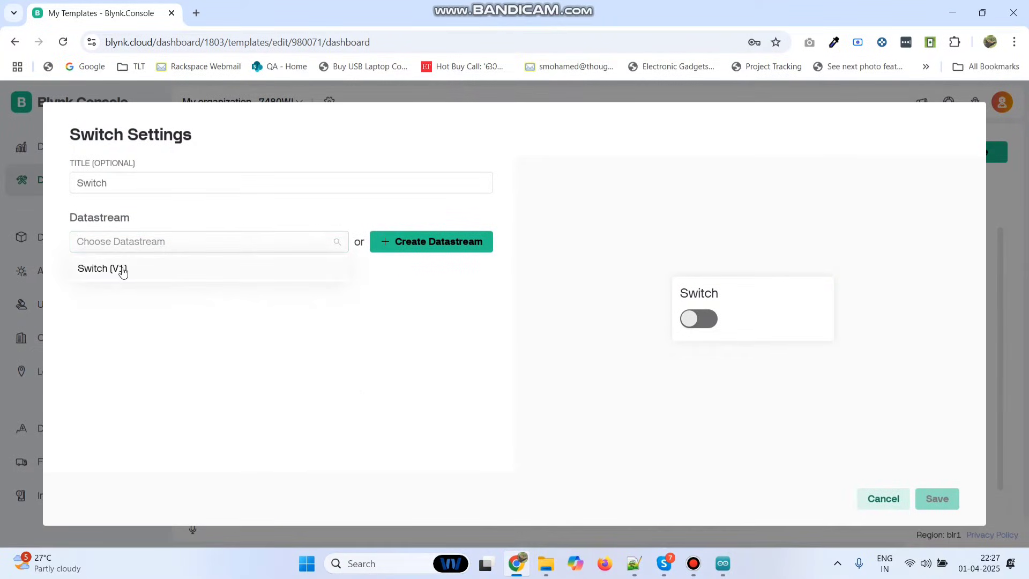
left_click(102, 268)
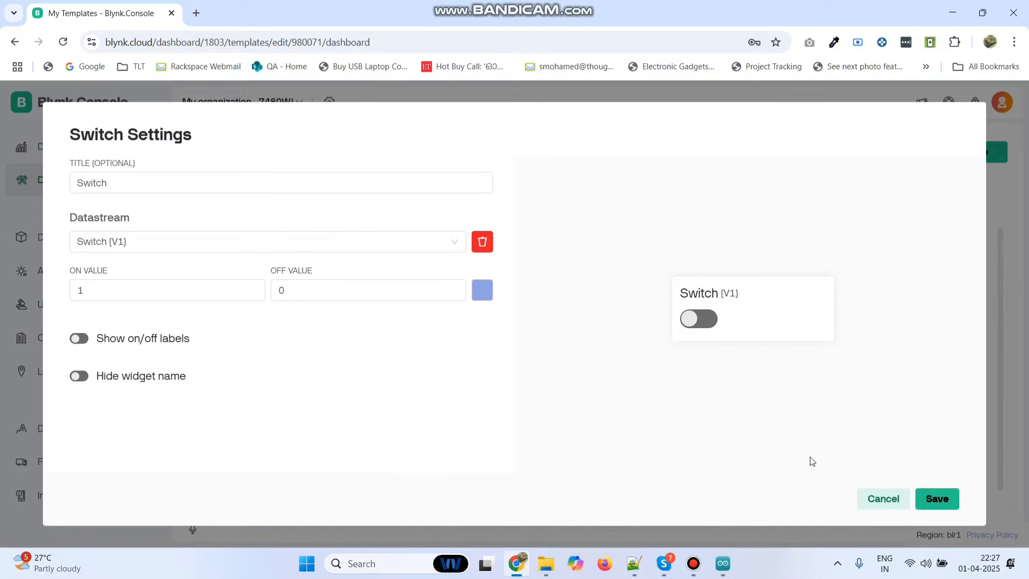
left_click(882, 499)
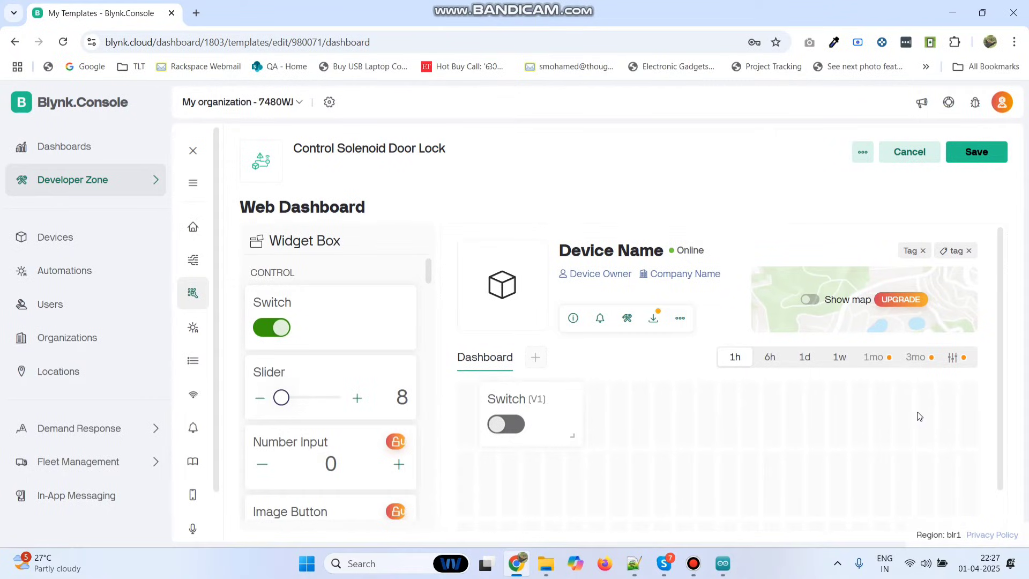
left_click(976, 151)
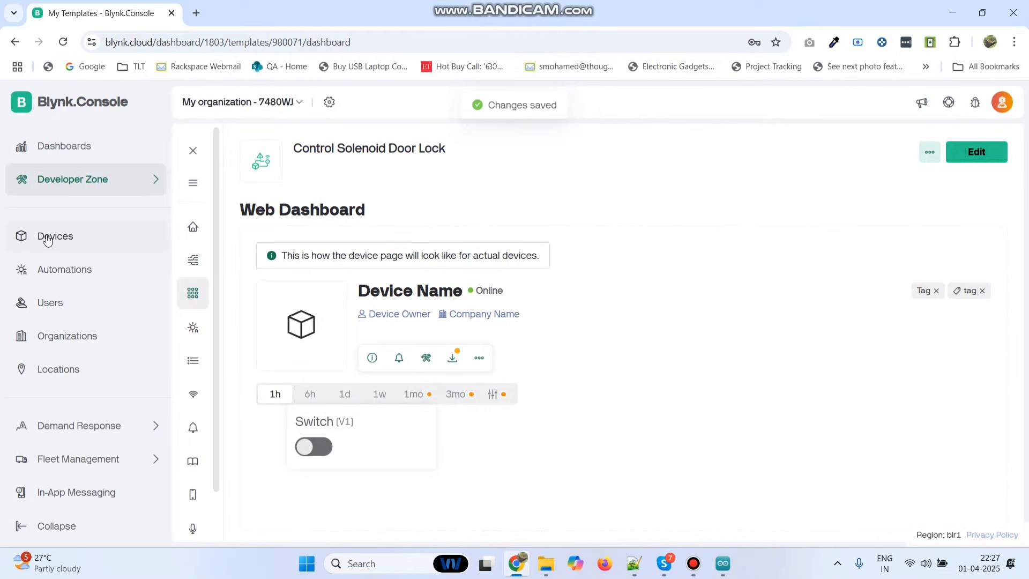
Step: Create a device from the Control Solenoid Door Lock template and copy its firmware defines to the clipboard
left_click(55, 236)
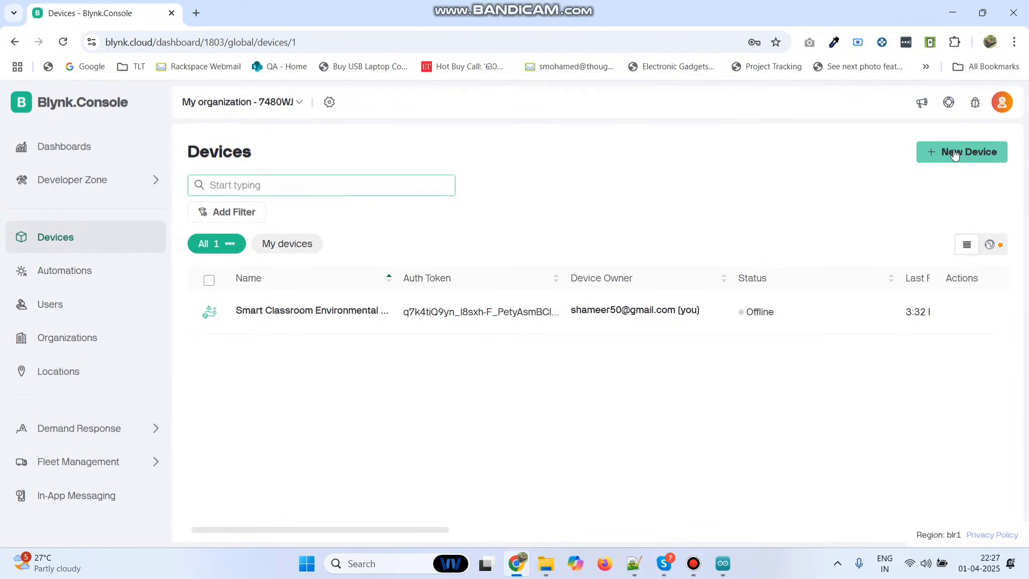
left_click(961, 151)
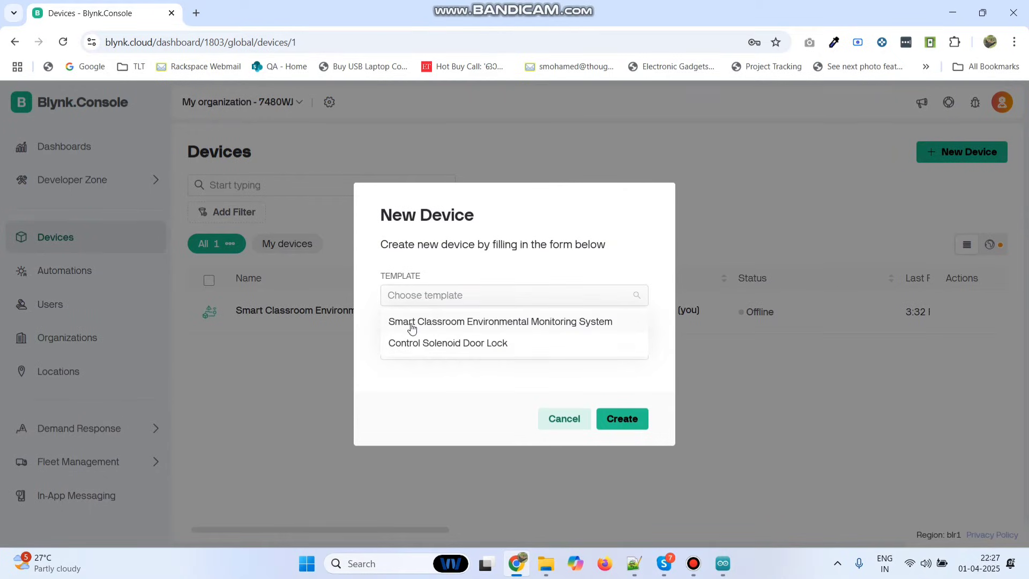
mouse_move(416, 351)
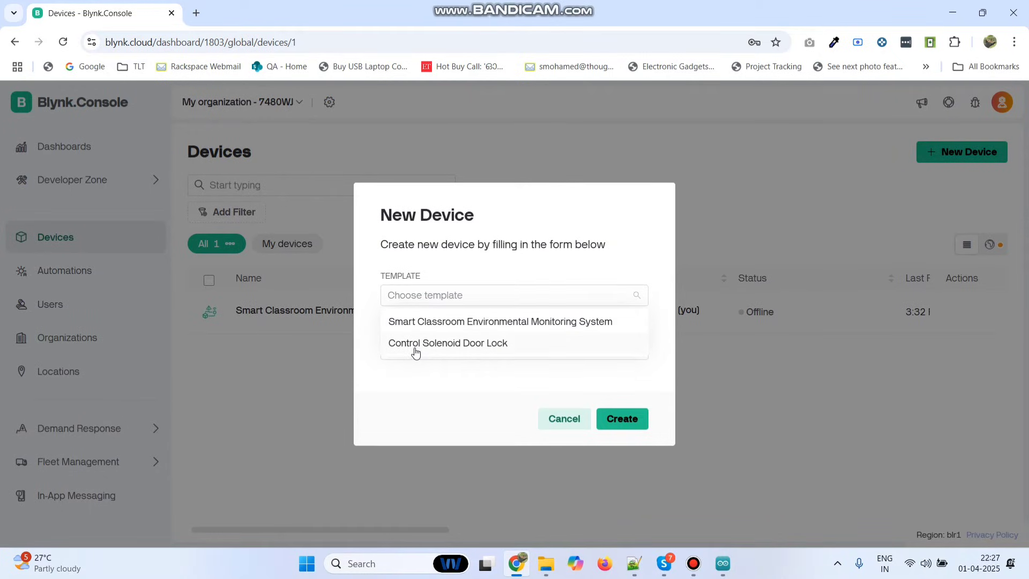
left_click(448, 343)
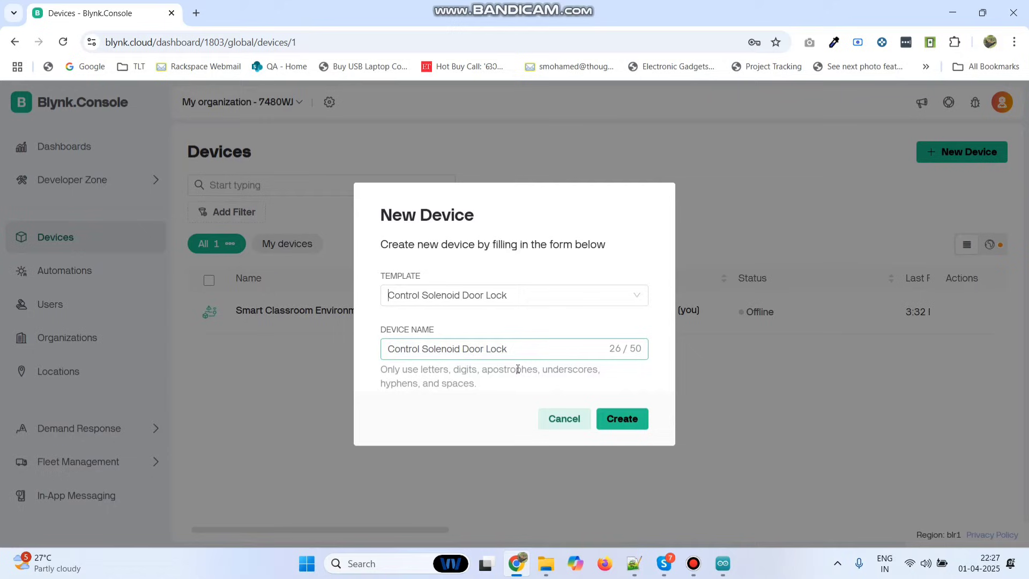
left_click(621, 419)
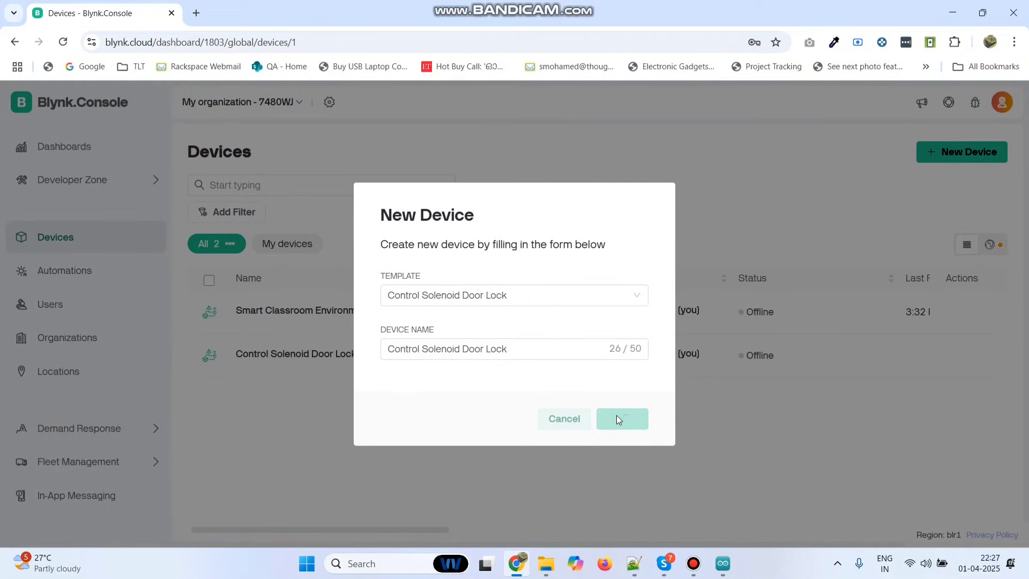
left_click(621, 419)
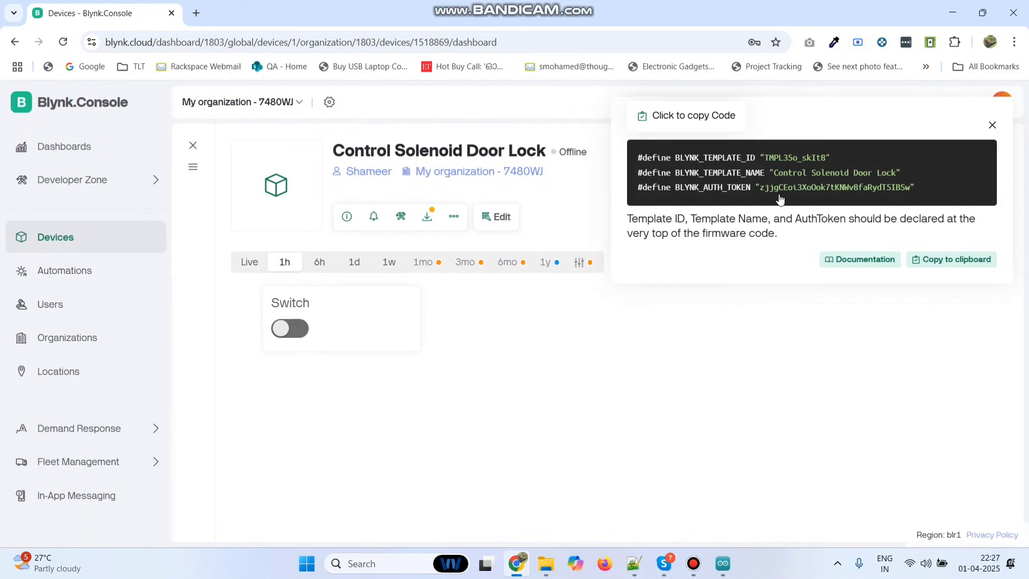
left_click(687, 116)
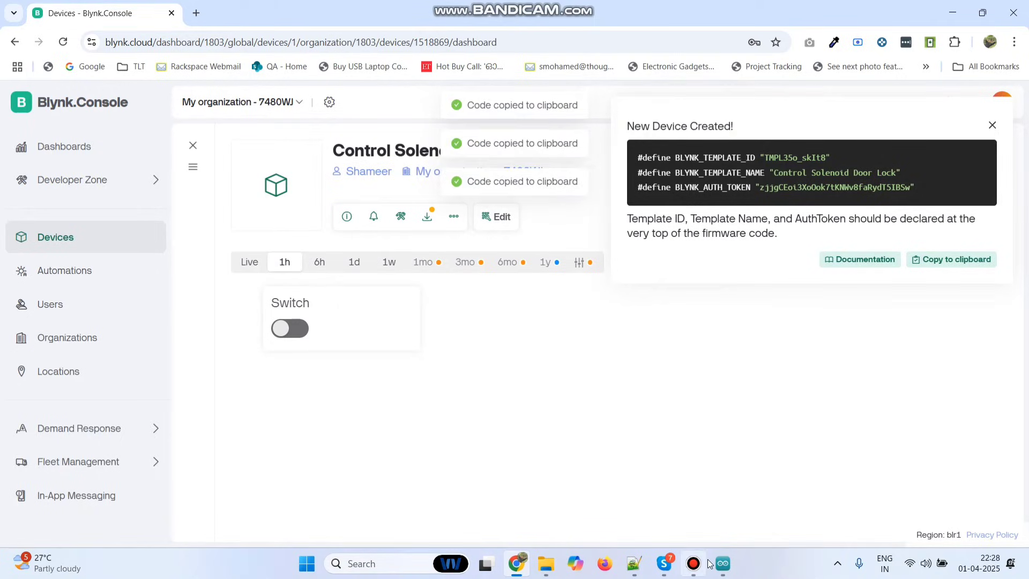
Step: Paste the Blynk defines into the sketch and set the board to ESP32 Dev Module on COM4
left_click(722, 563)
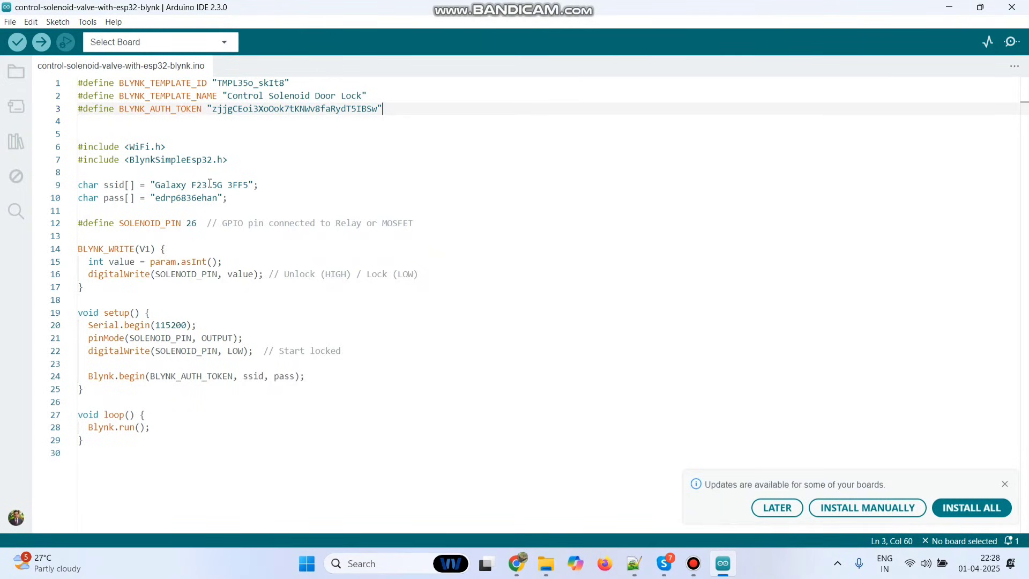
left_click(158, 42)
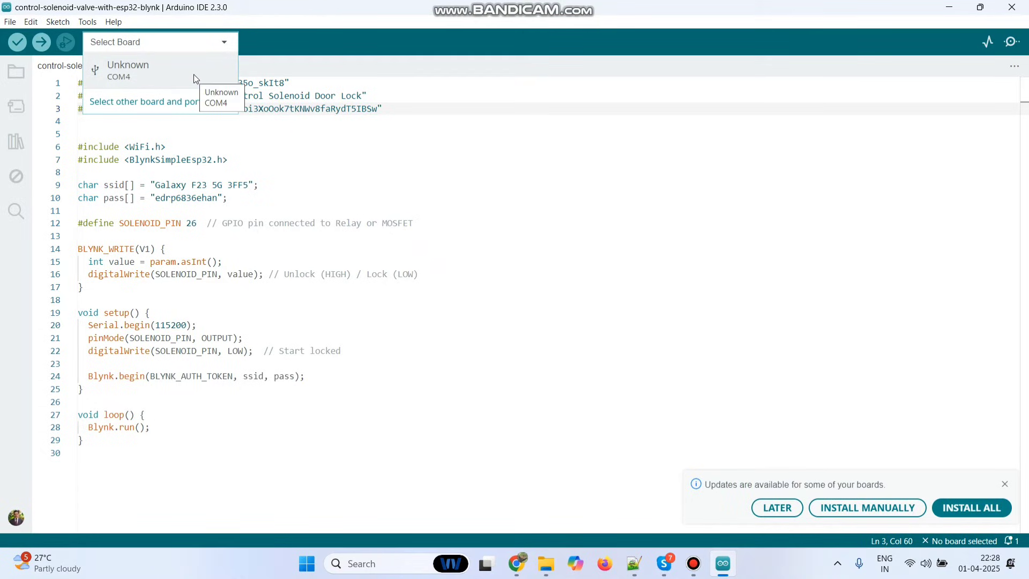
left_click(143, 101)
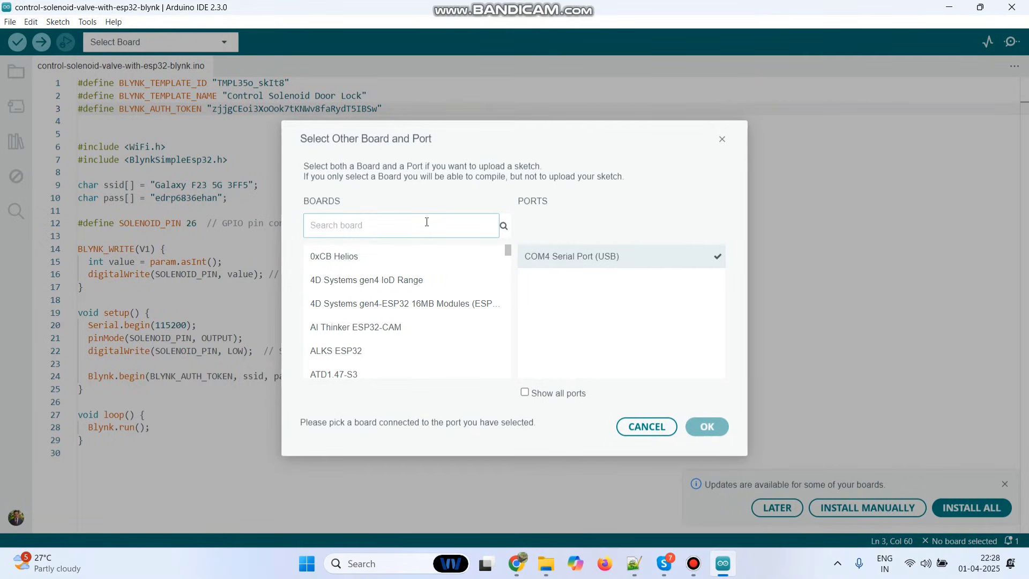
type("esp32 dev")
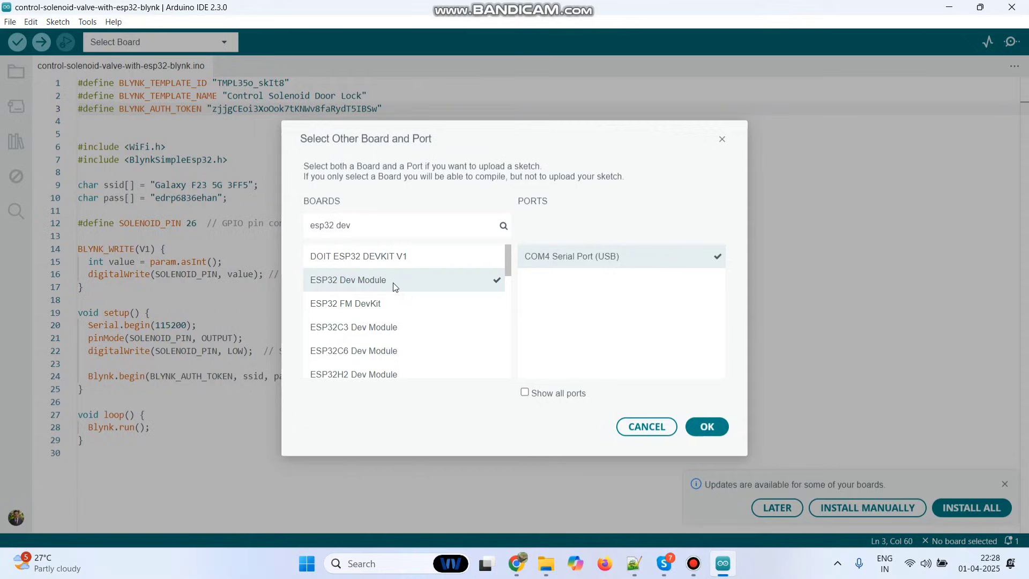
left_click(707, 427)
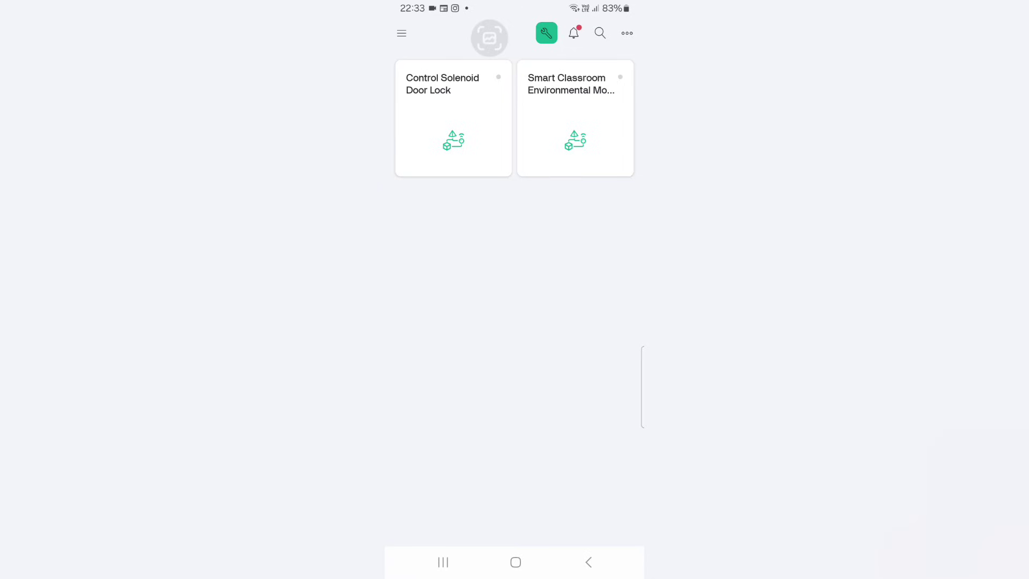
Step: Enter the device's Developer Zone dashboard and add a Button widget
left_click(453, 118)
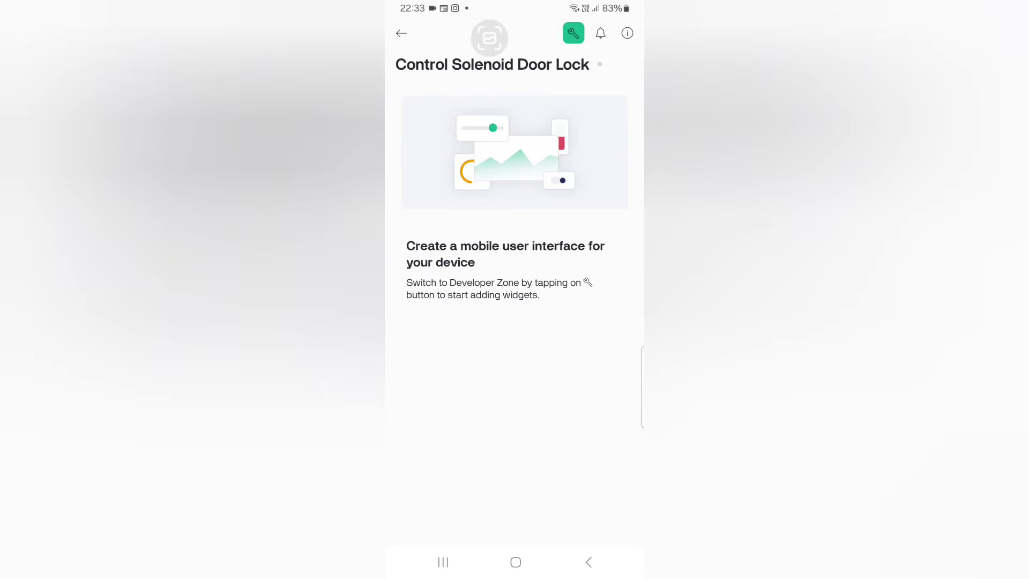
left_click(573, 33)
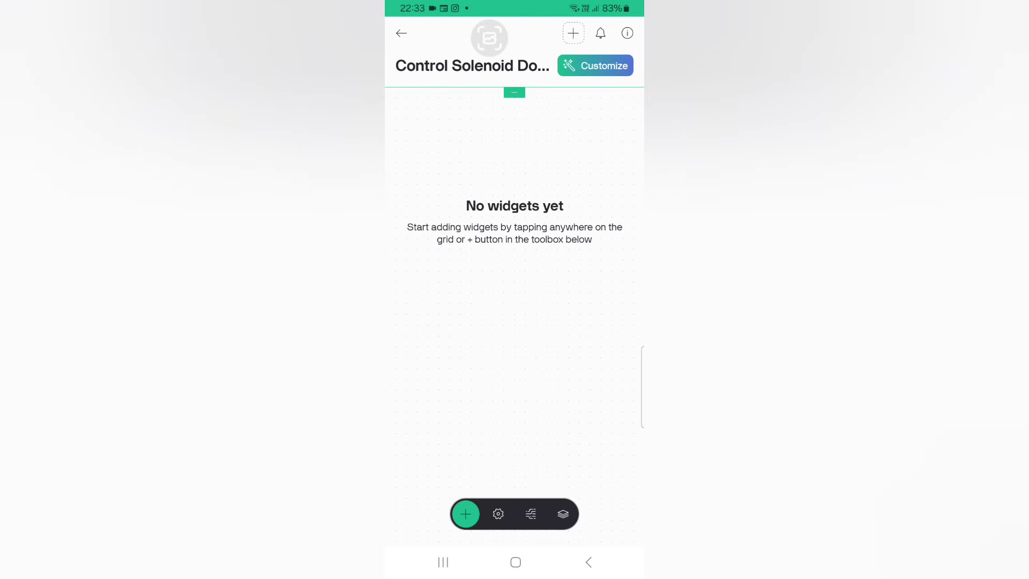
left_click(465, 513)
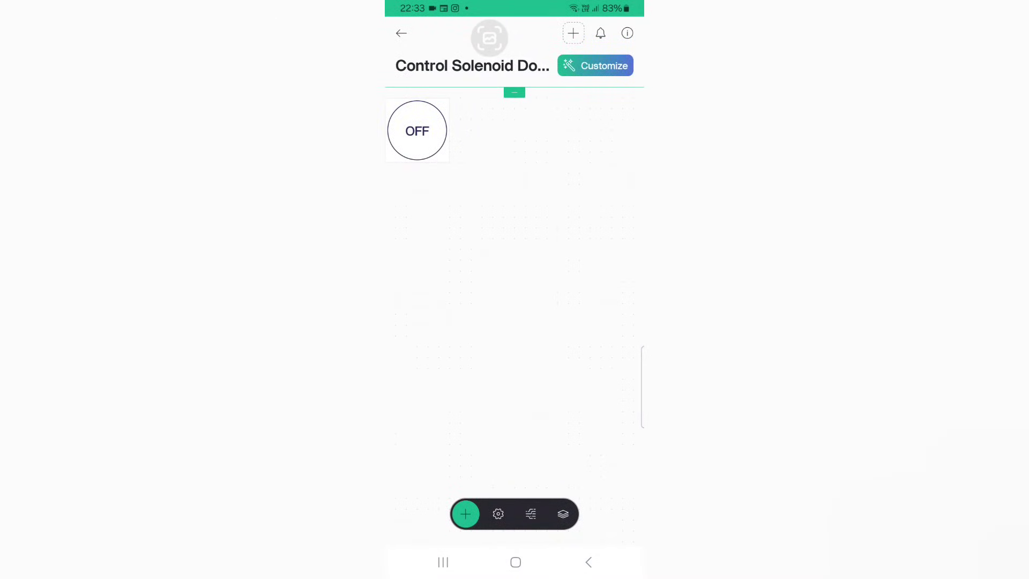
Step: Tie the button to the Switch (V1) datastream and return to the dashboard
left_click(417, 130)
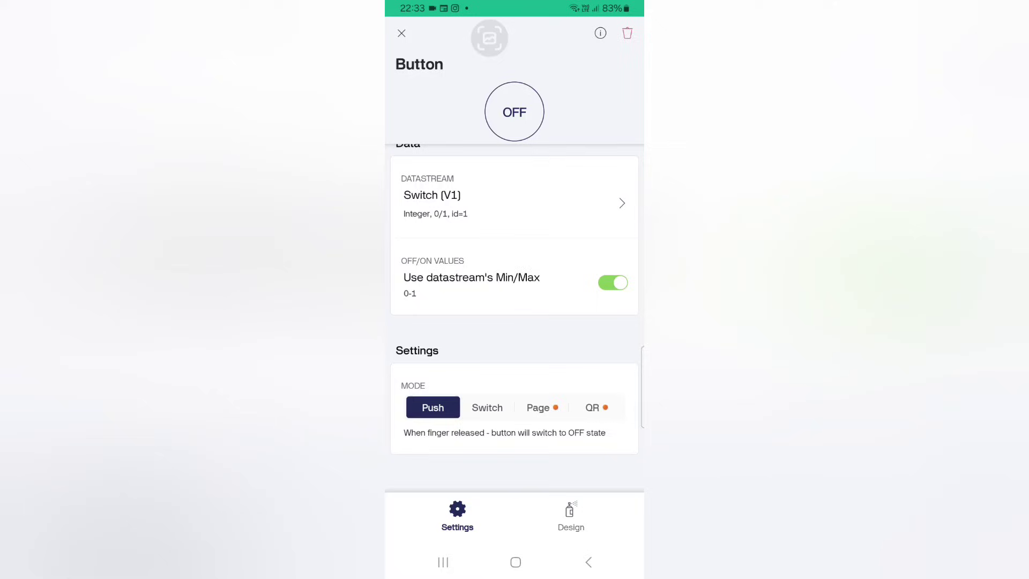
left_click(486, 407)
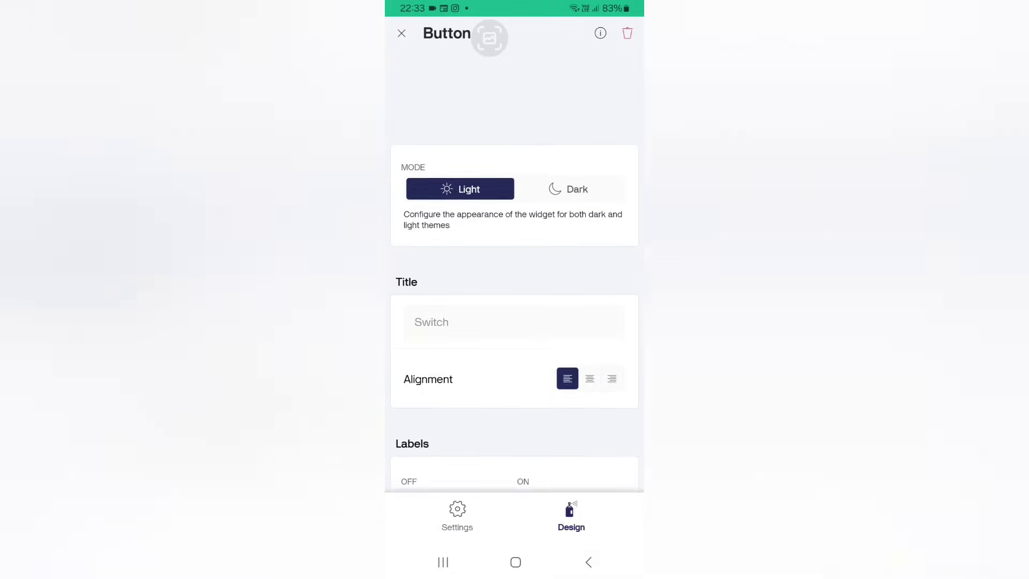
left_click(401, 33)
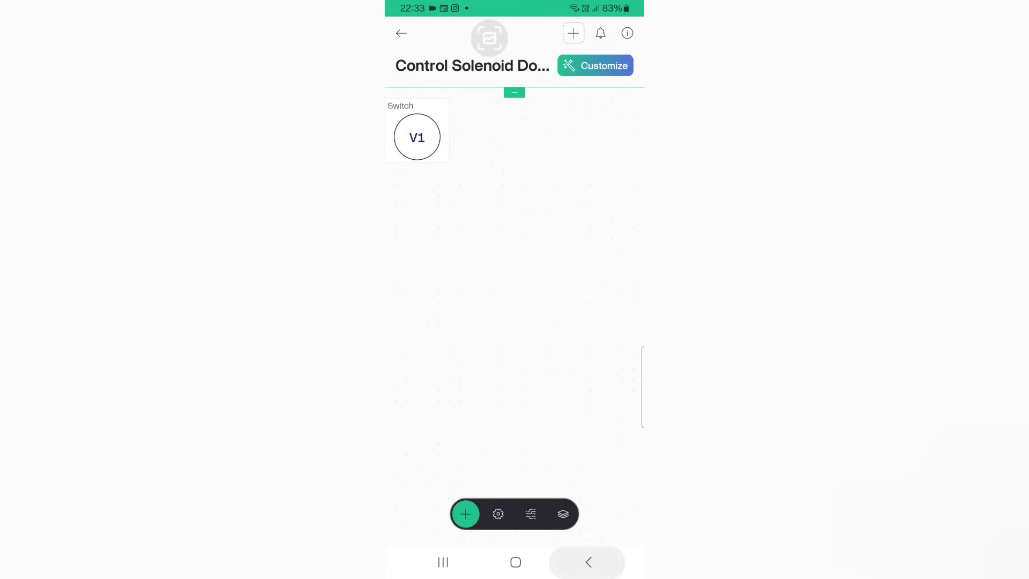